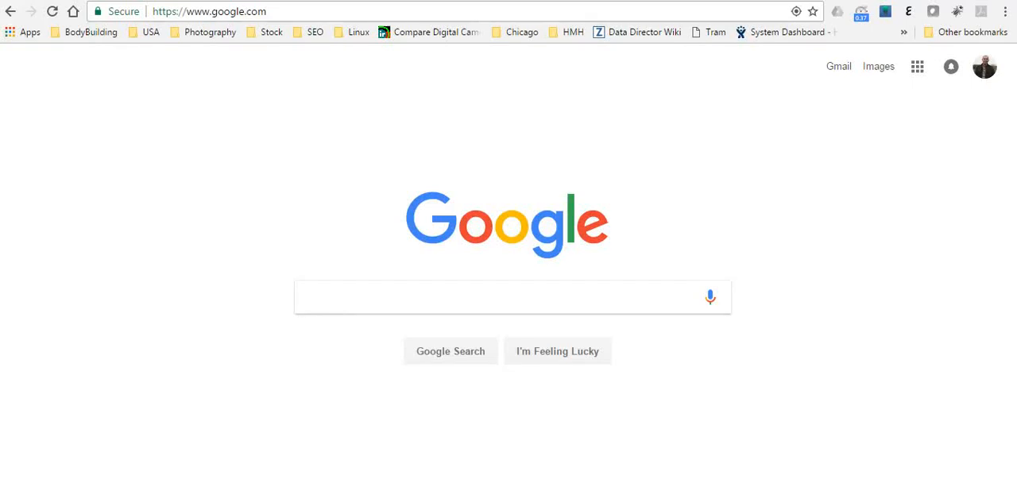
mouse_move(322, 118)
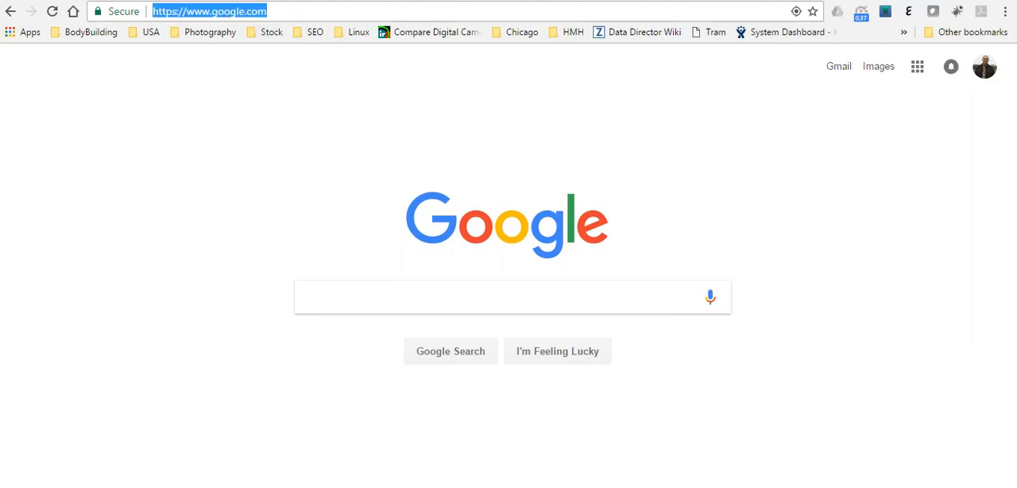
- Navigate to phd.aws.amazon.com to load the AWS Personal Health Dashboard
text(phd.aws)
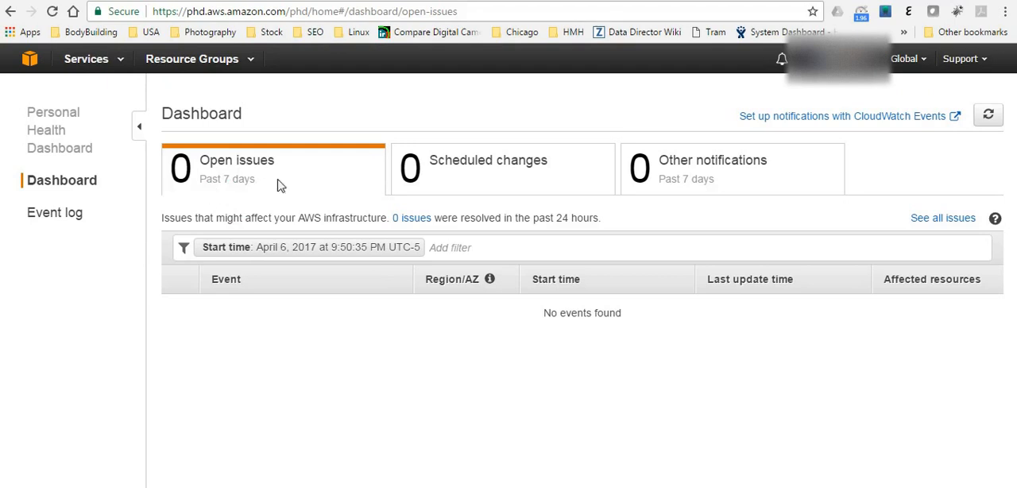
mouse_move(585, 184)
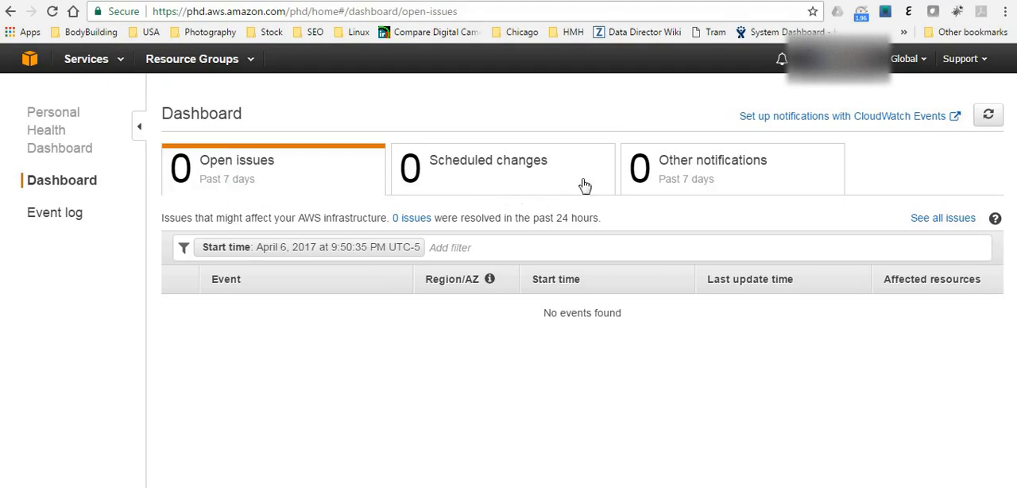
mouse_move(728, 197)
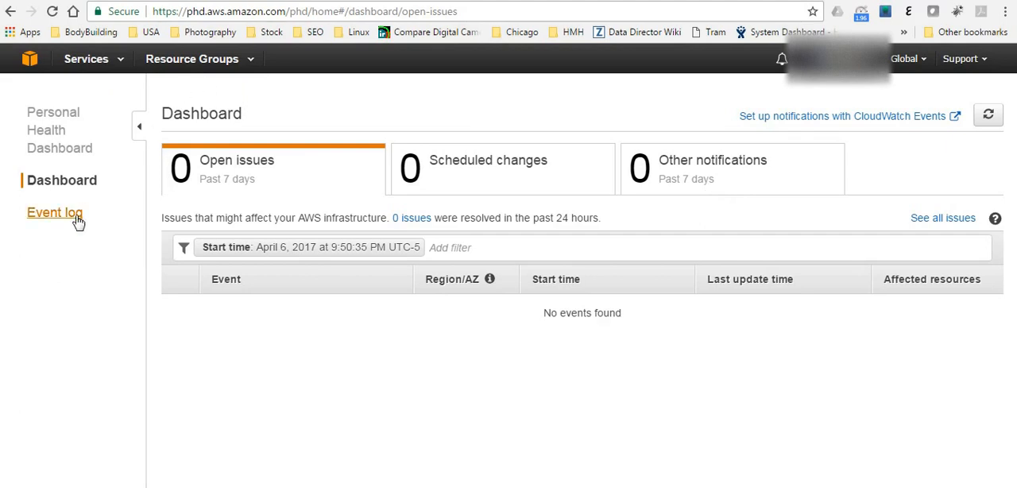
click(54, 213)
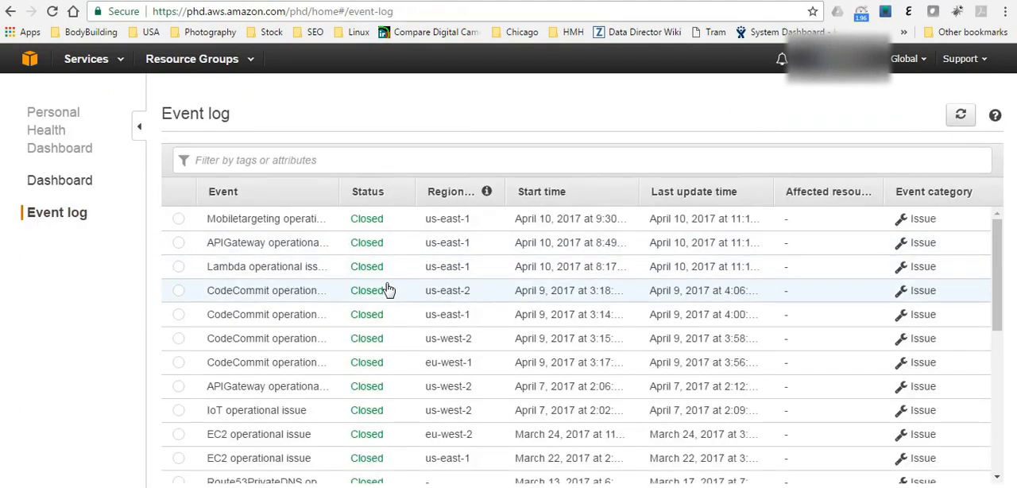
scroll(down, 3)
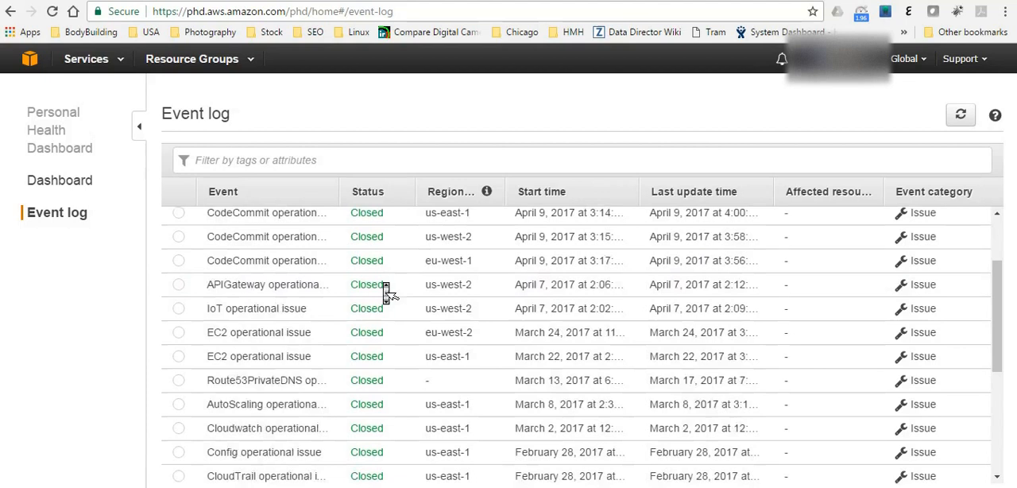
scroll(down, 3)
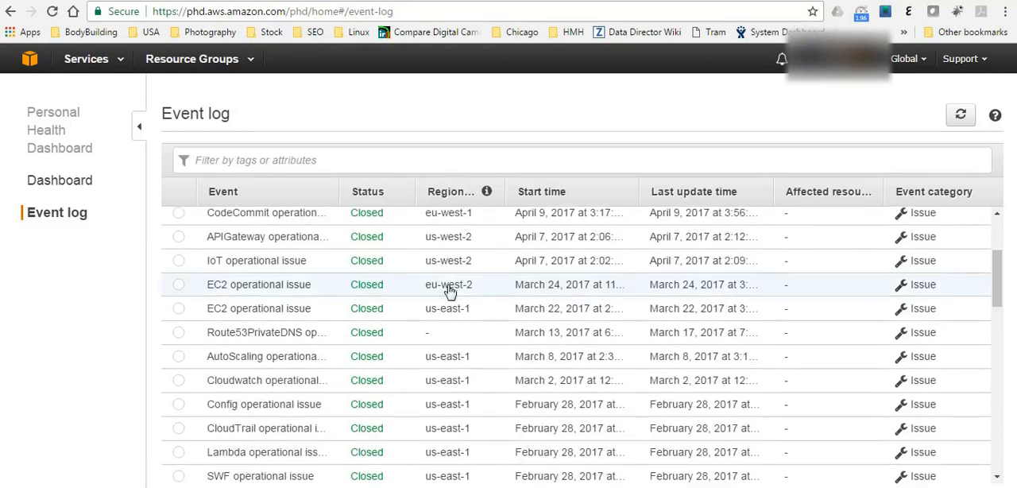
mouse_move(512, 321)
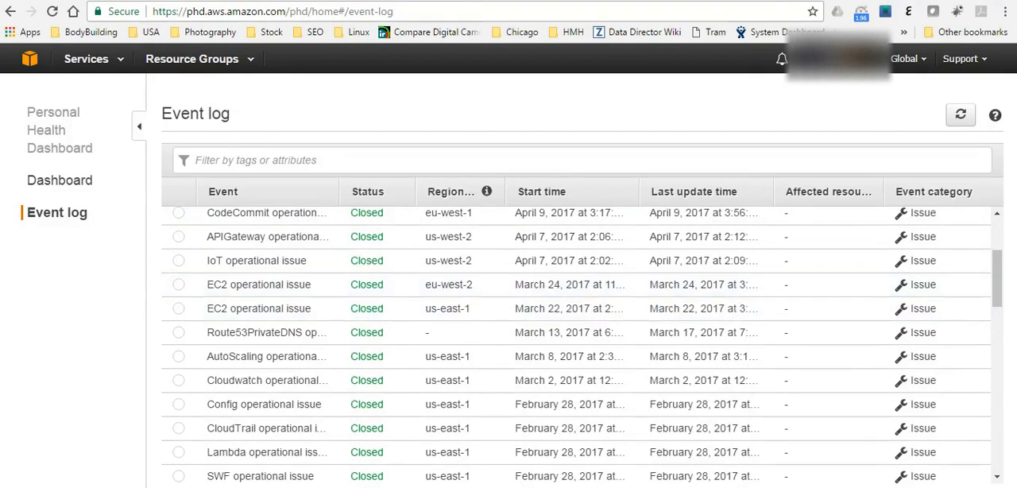
click(60, 179)
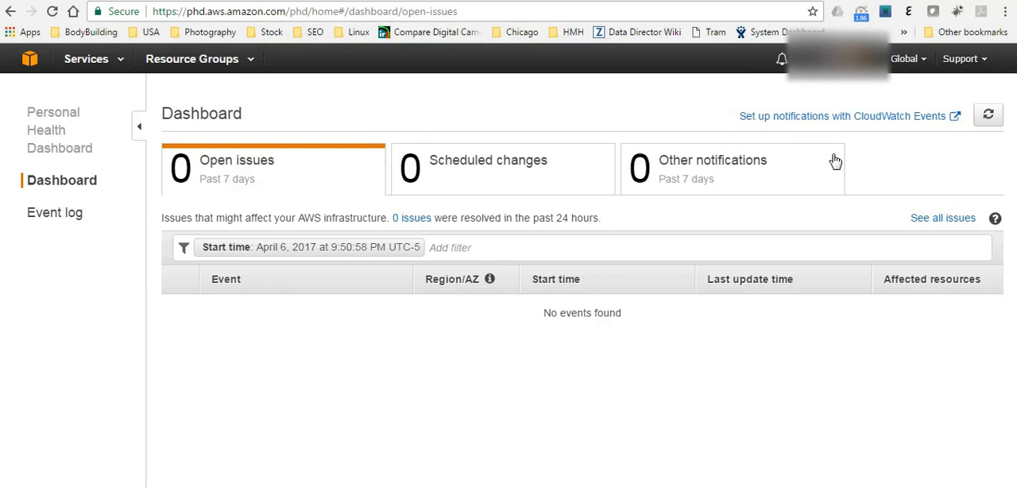
mouse_move(830, 124)
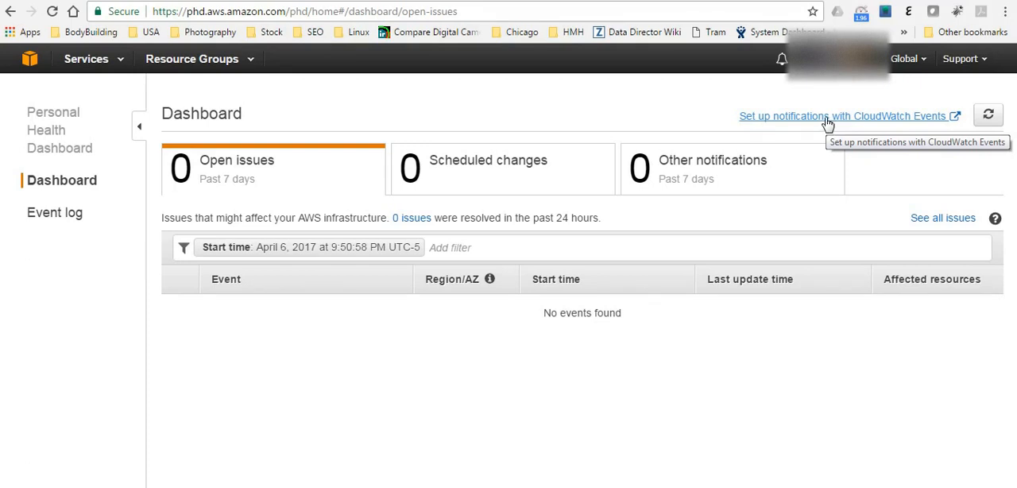
- Follow the 'Set up notifications with CloudWatch Events' link to CloudWatch's Create rule page
click(842, 115)
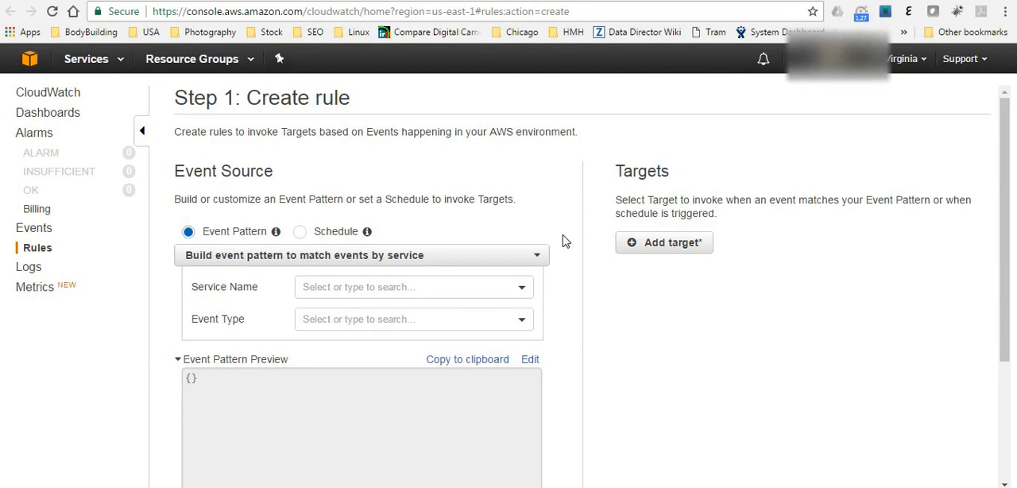
- Show the Service Name list for the rule's event pattern
scroll(down, 3)
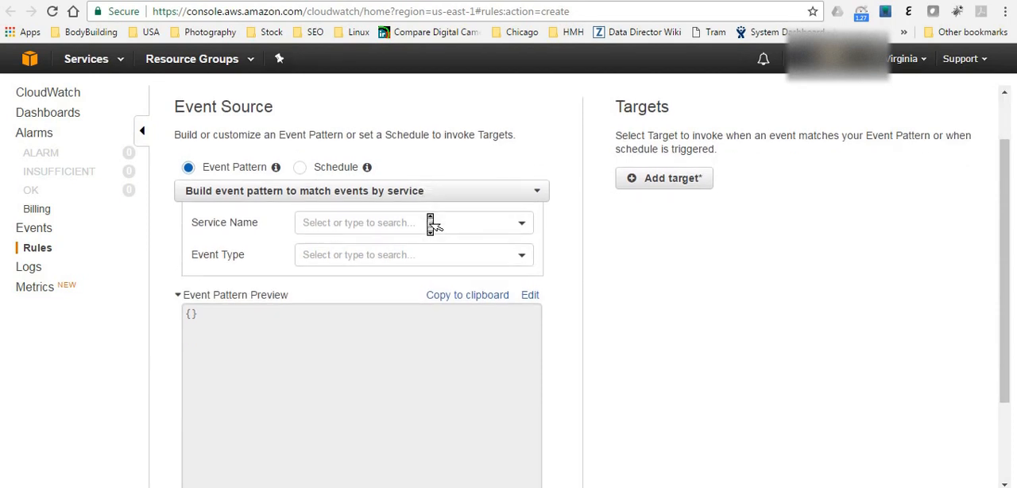
scroll(up, 3)
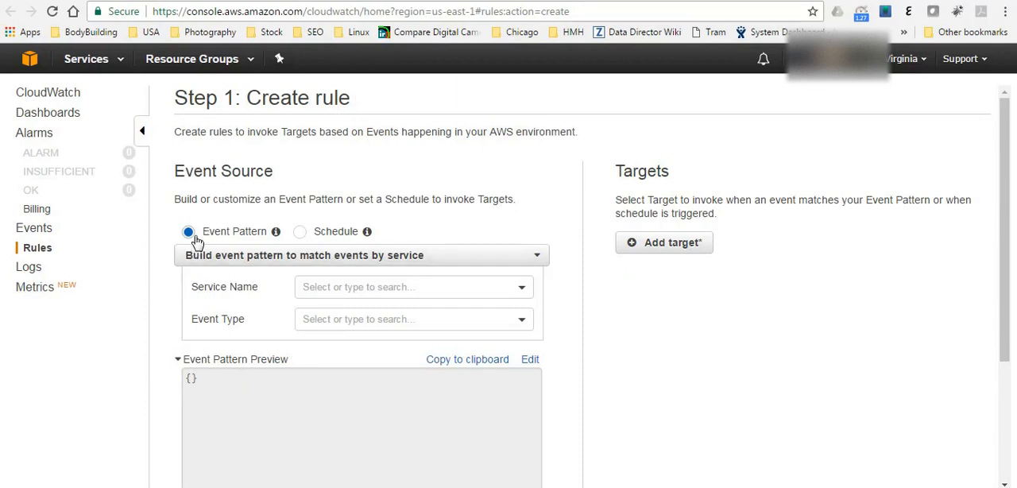
mouse_move(226, 241)
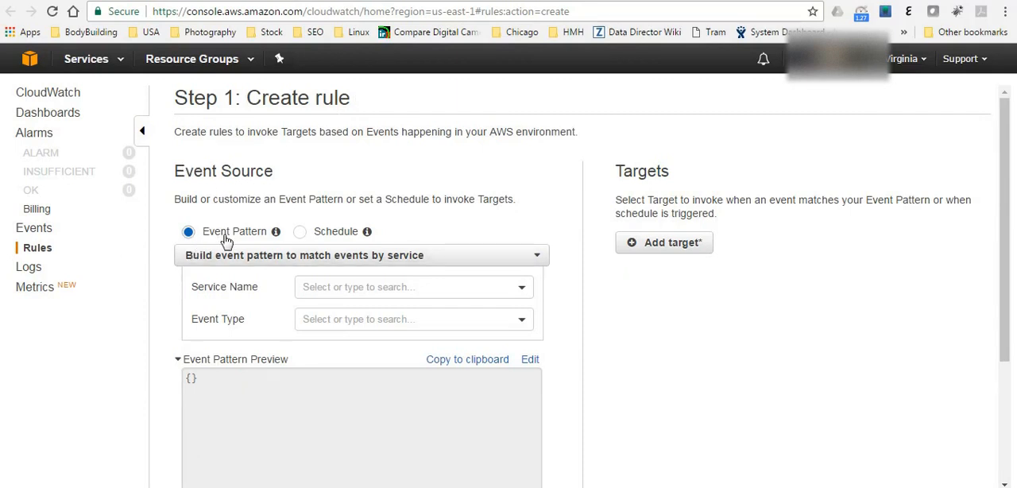
mouse_move(301, 245)
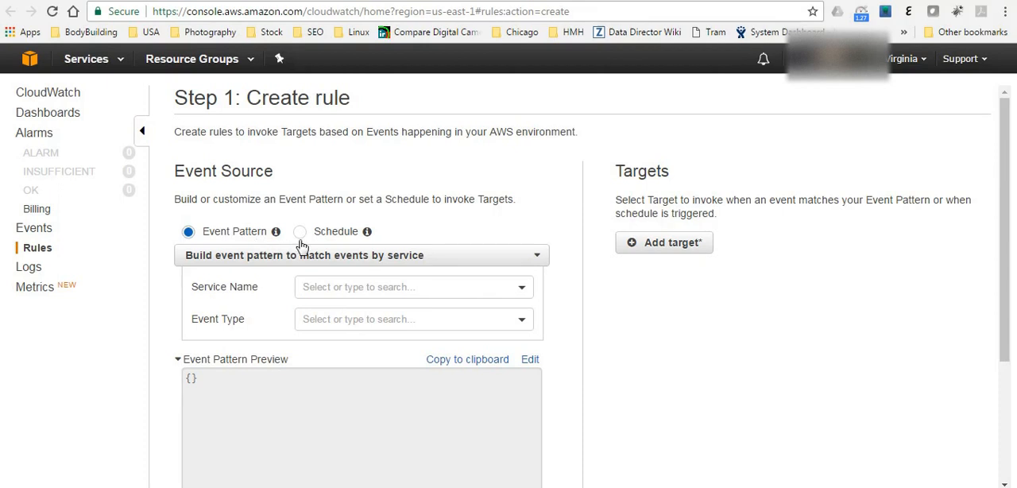
scroll(down, 3)
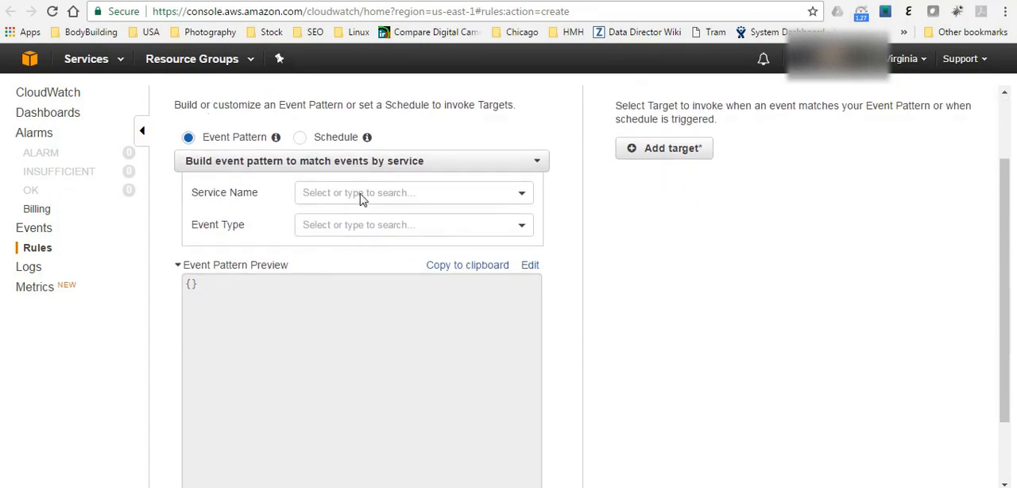
click(413, 192)
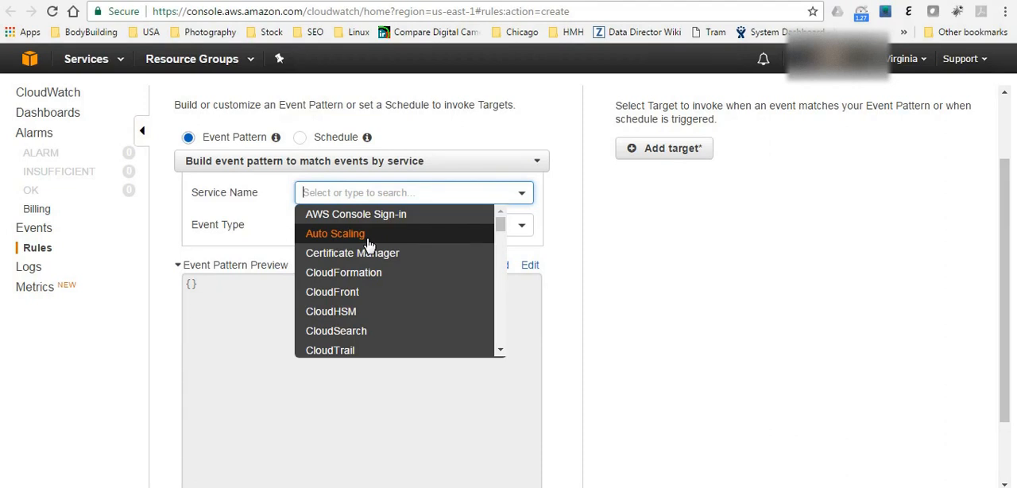
- Set Service Name to EC2 and Event Type to EC2 Instance State-change Notification
text(ec2)
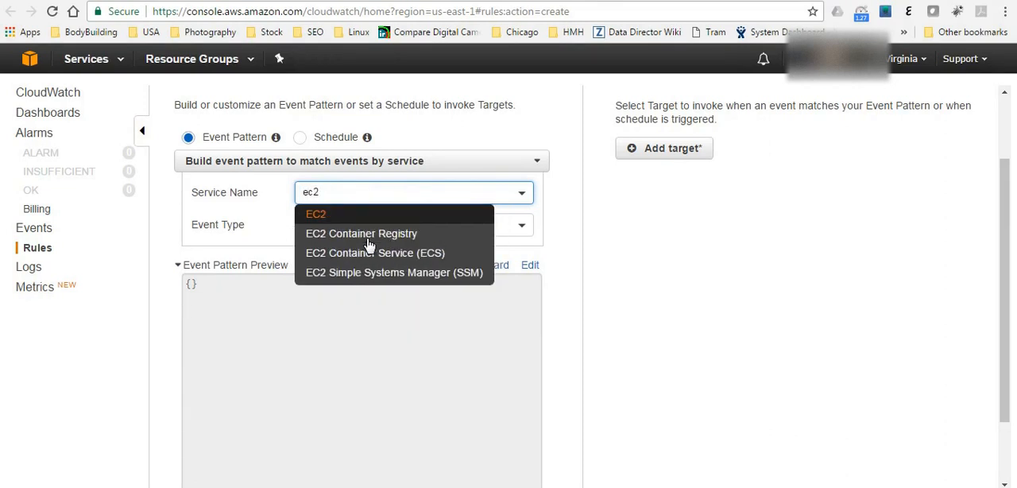
click(315, 213)
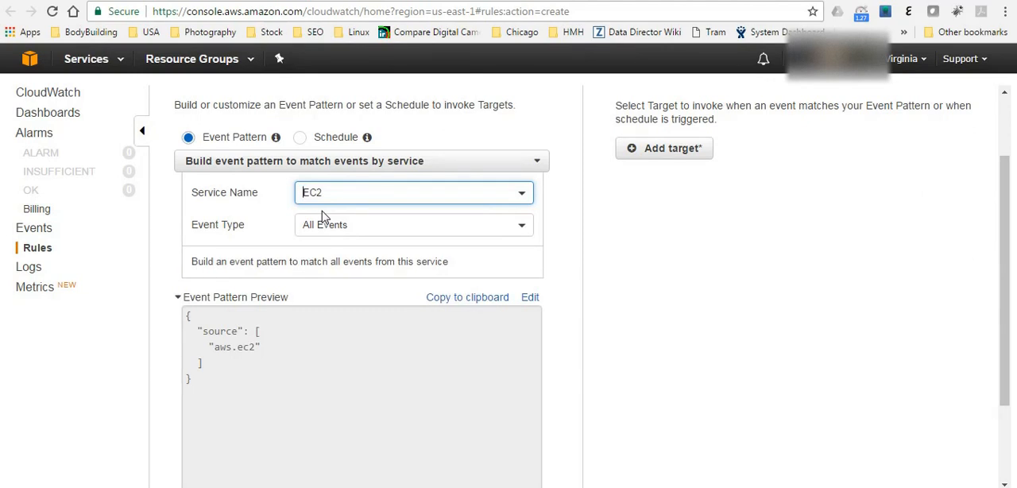
click(413, 224)
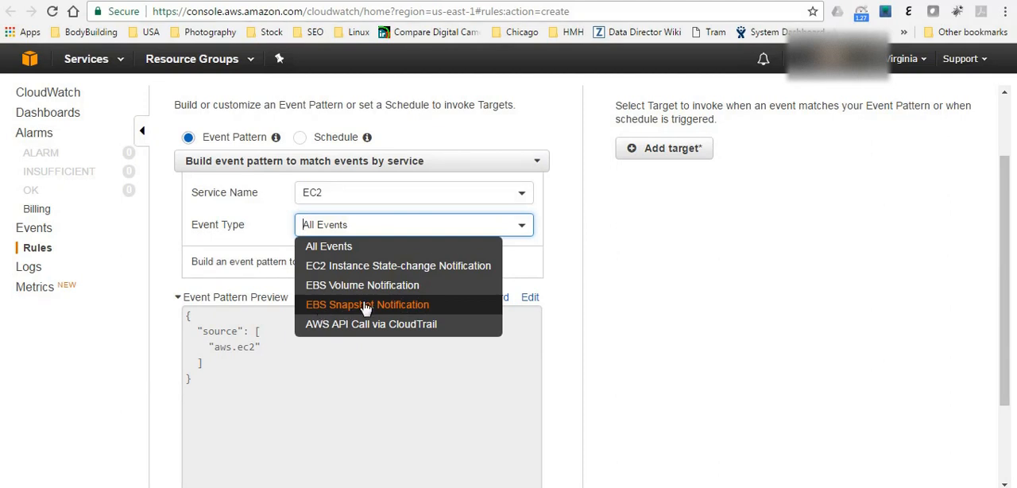
click(367, 305)
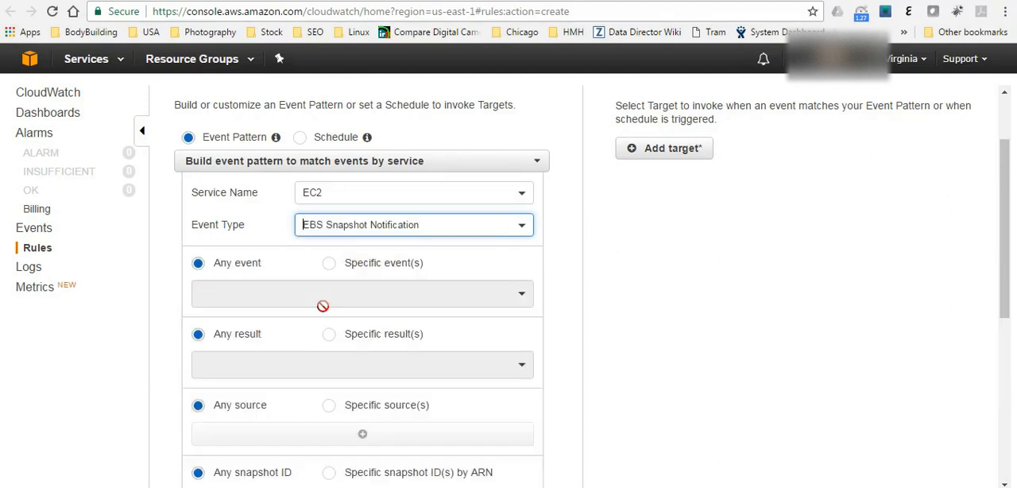
click(413, 224)
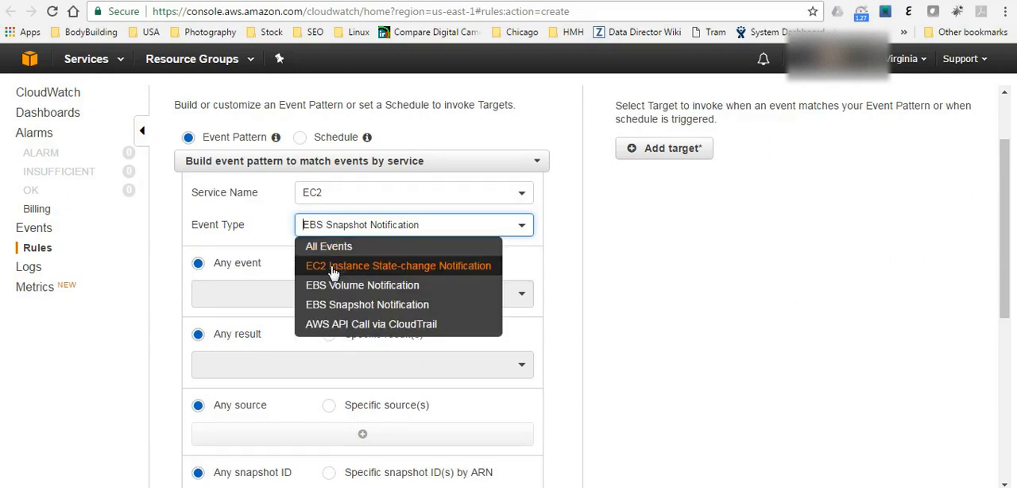
mouse_move(354, 274)
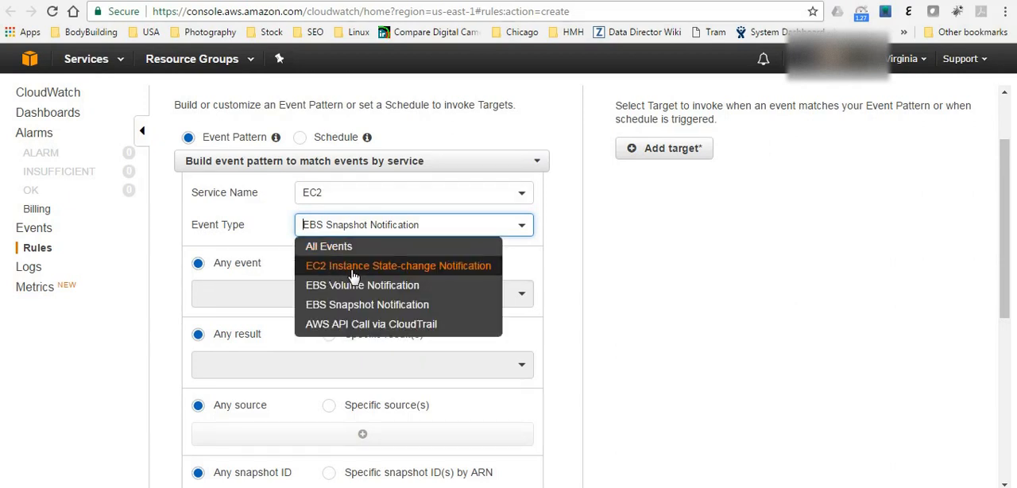
click(397, 266)
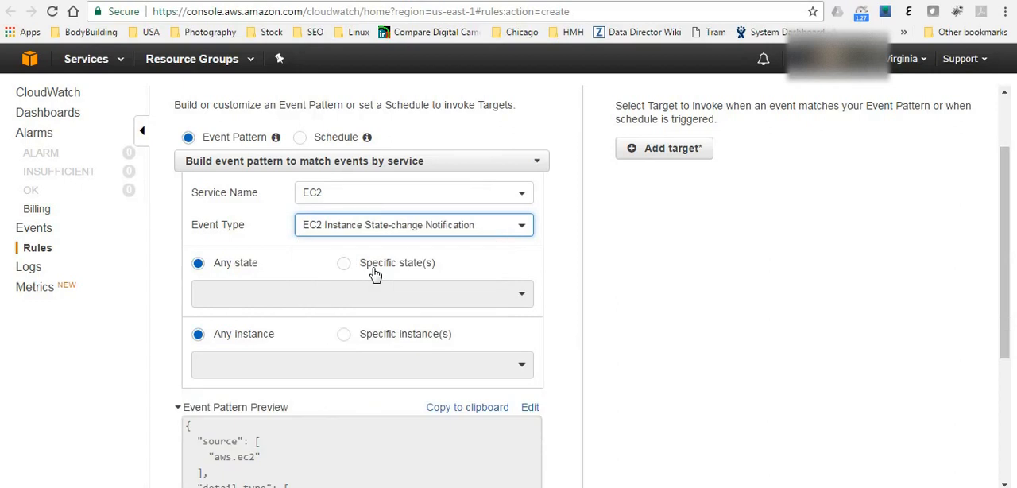
- Match specific instance states rather than any state
scroll(down, 3)
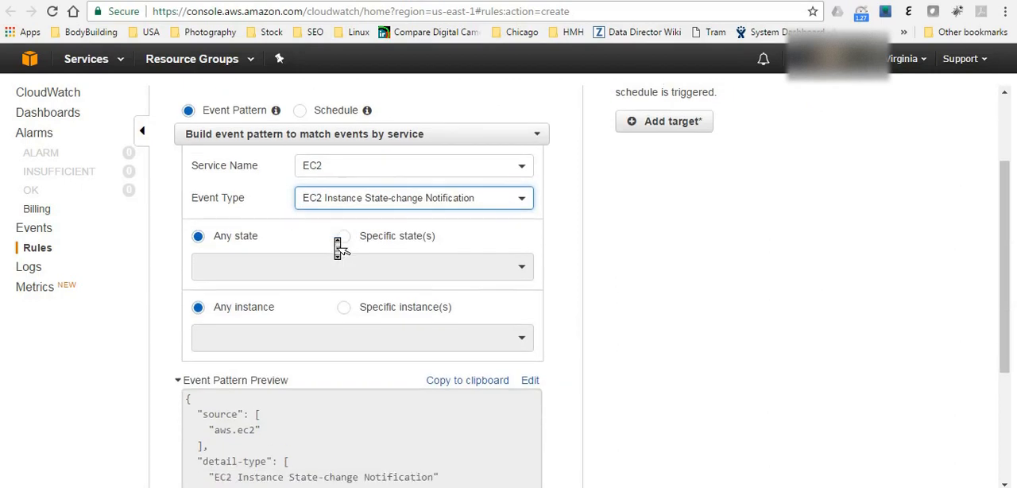
scroll(down, 3)
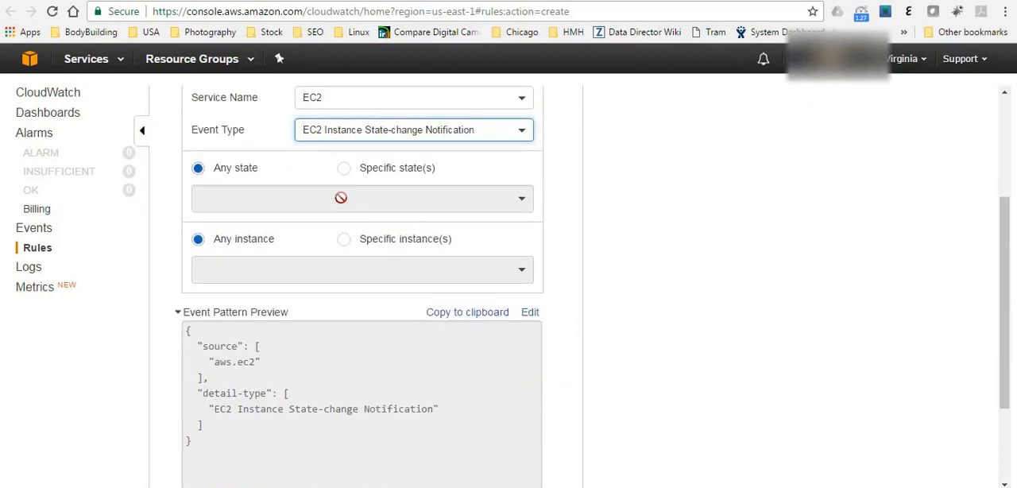
click(343, 168)
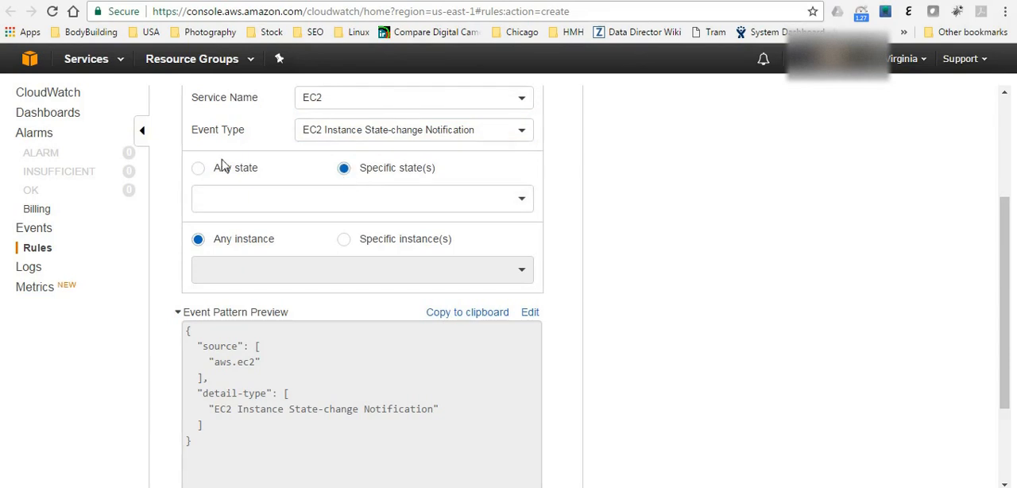
click(197, 168)
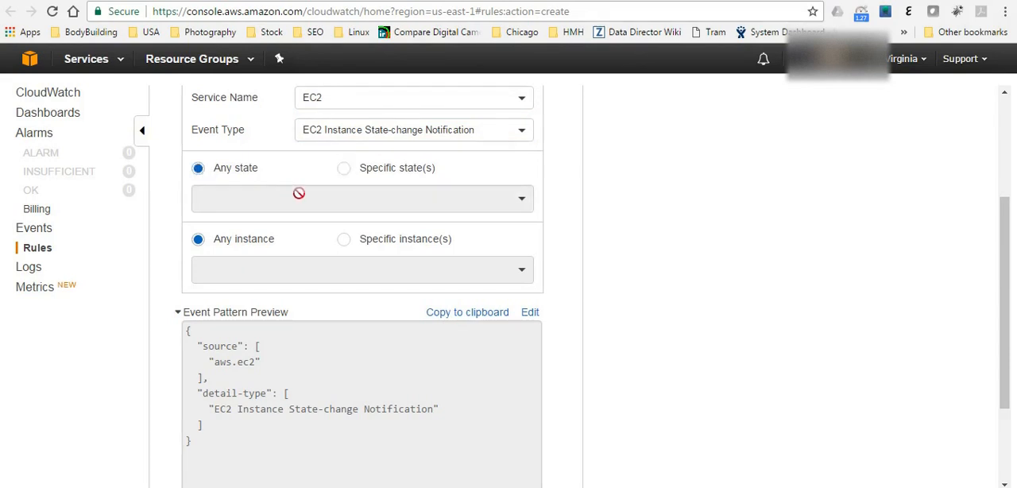
click(344, 168)
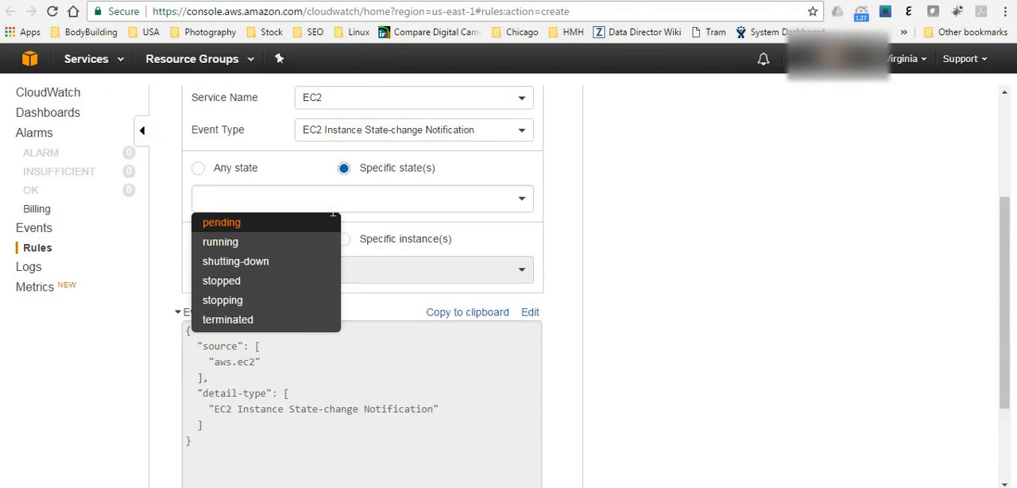
mouse_move(267, 261)
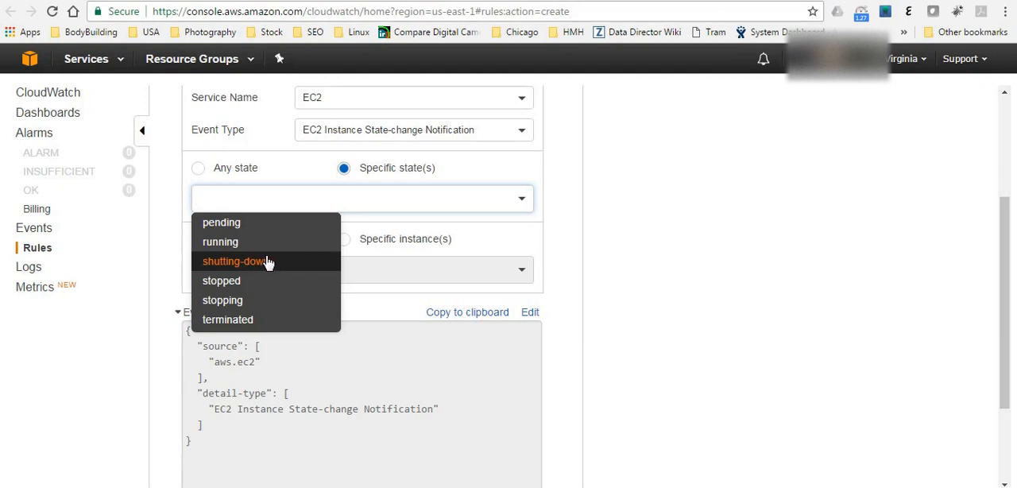
- Select 'stopped' and 'shutting-down' as the matched instance states
click(223, 279)
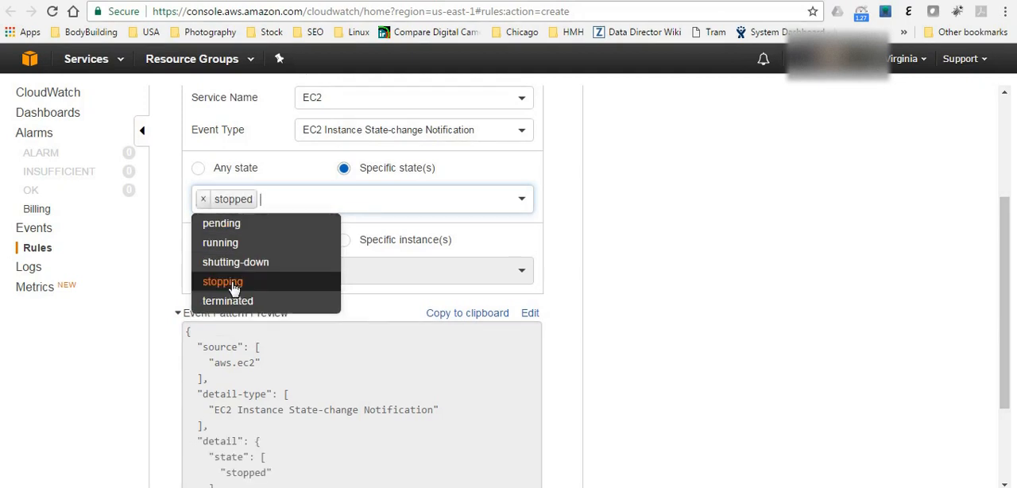
mouse_move(172, 290)
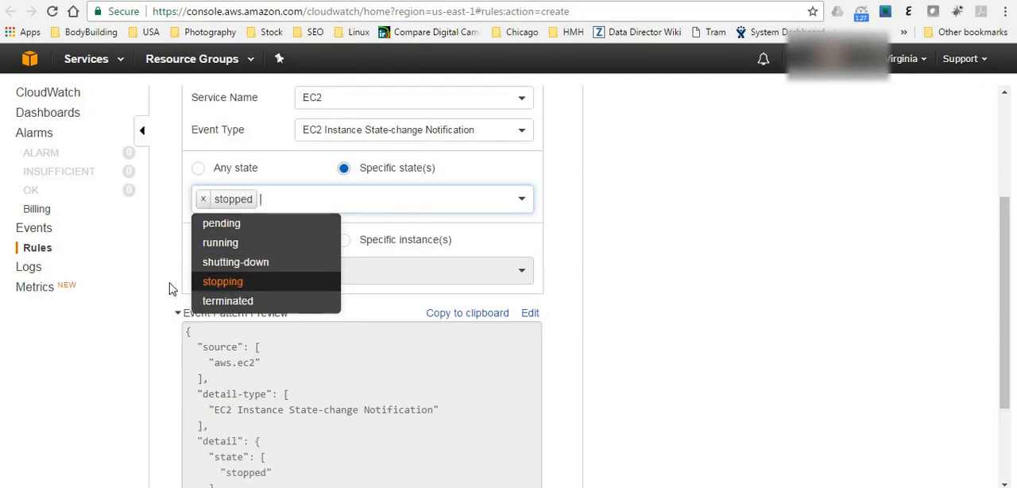
mouse_move(236, 261)
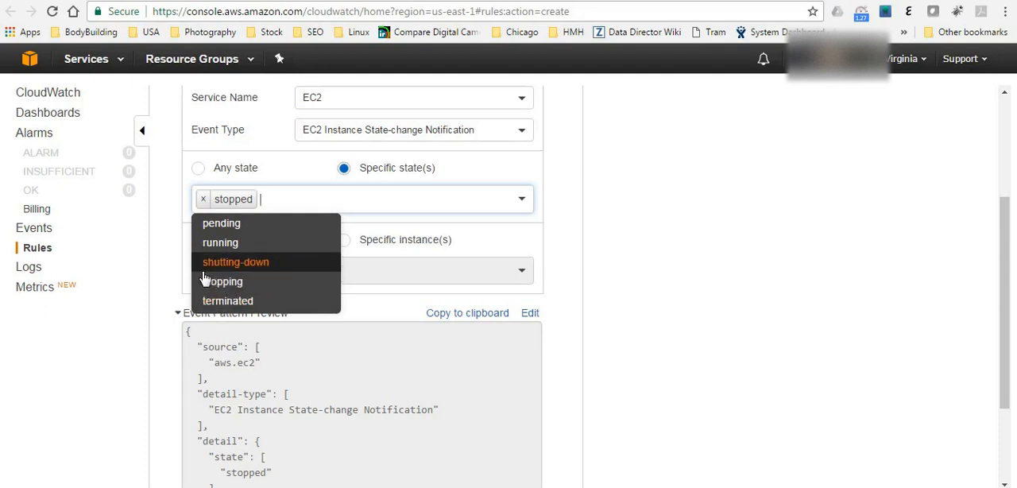
click(235, 261)
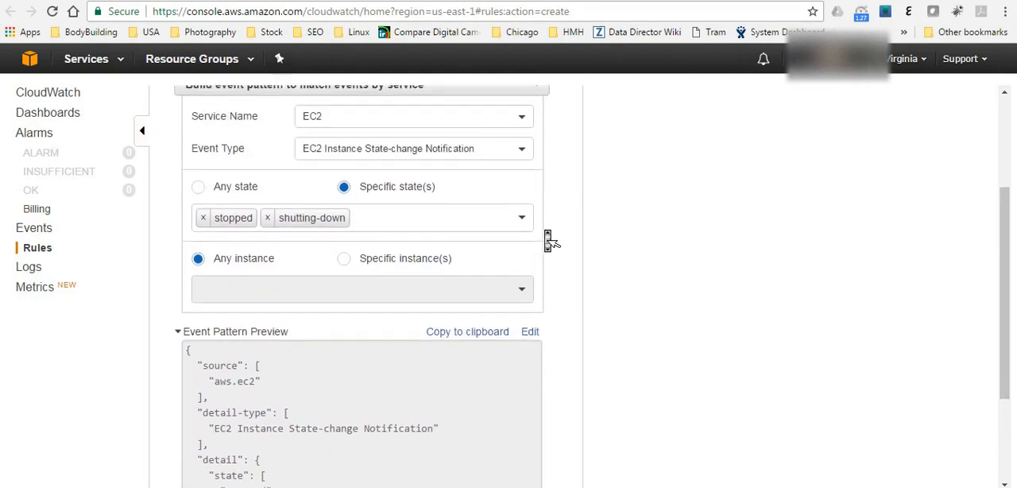
scroll(up, 3)
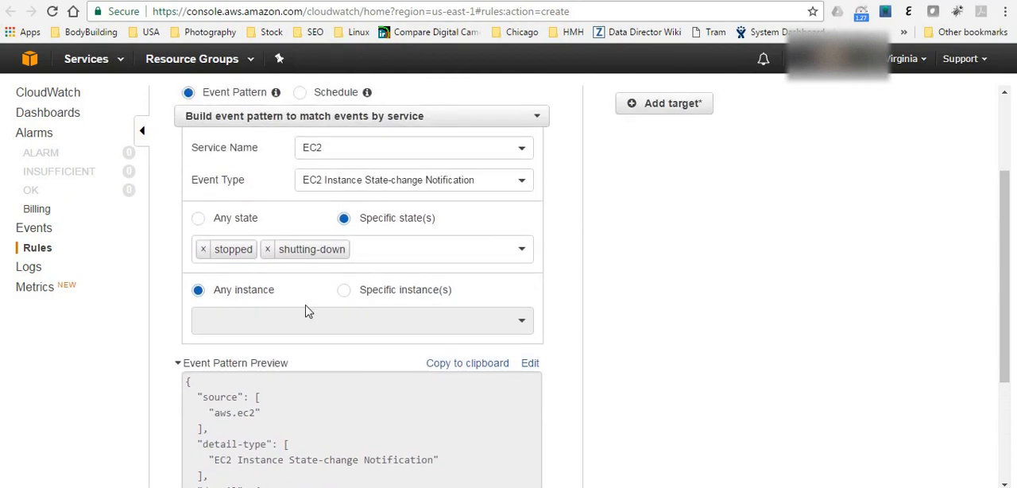
scroll(down, 3)
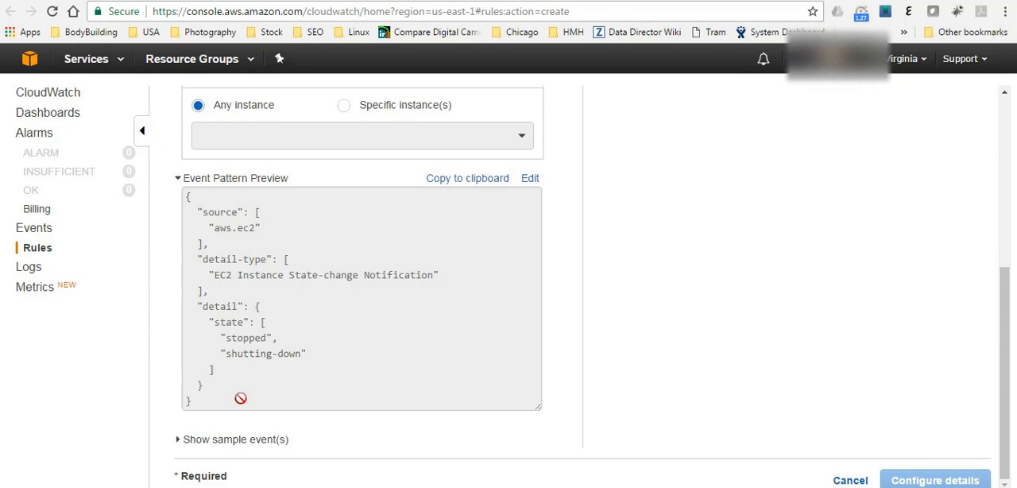
mouse_move(276, 321)
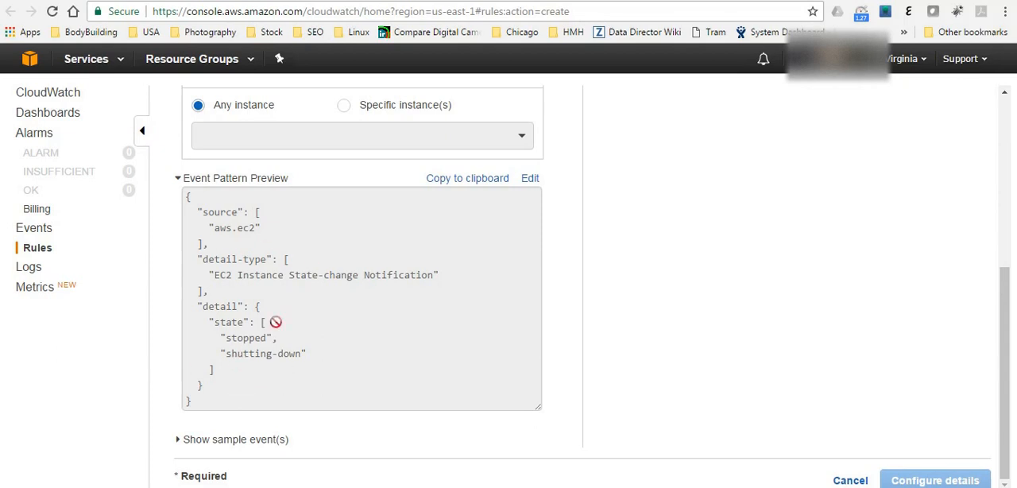
mouse_move(291, 330)
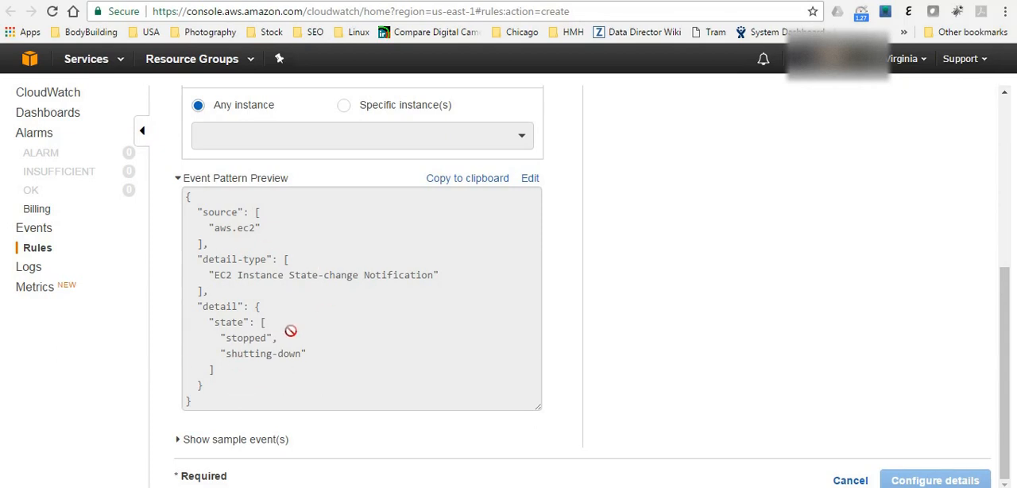
mouse_move(246, 330)
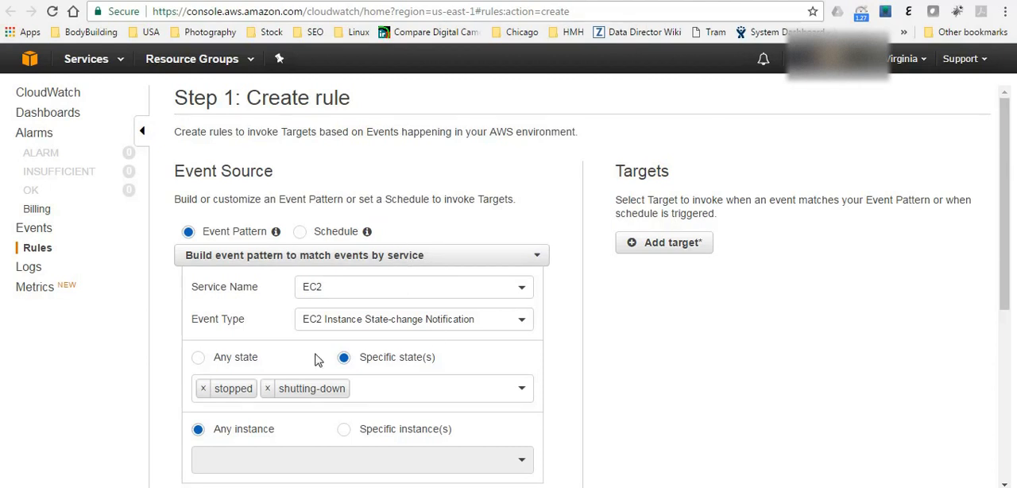
mouse_move(665, 242)
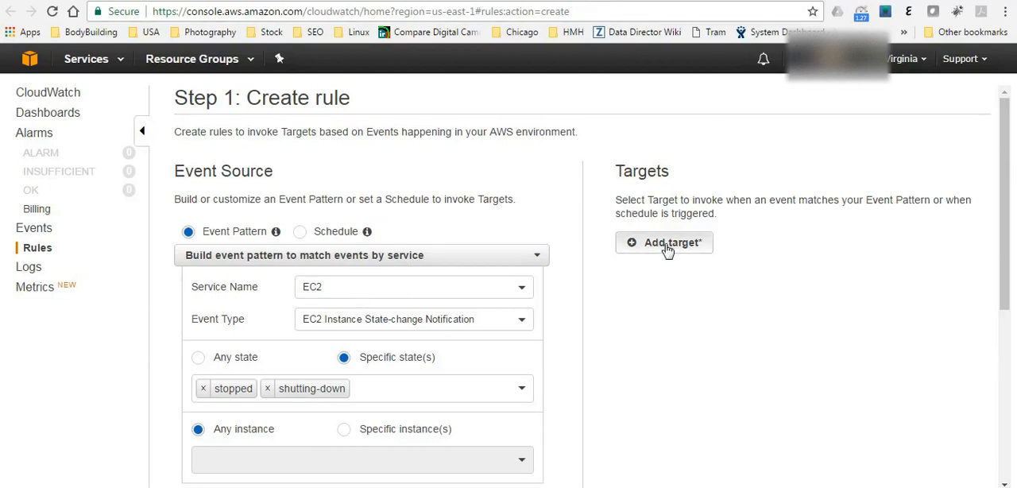
- Add a target to the rule and show the target type choices
click(664, 241)
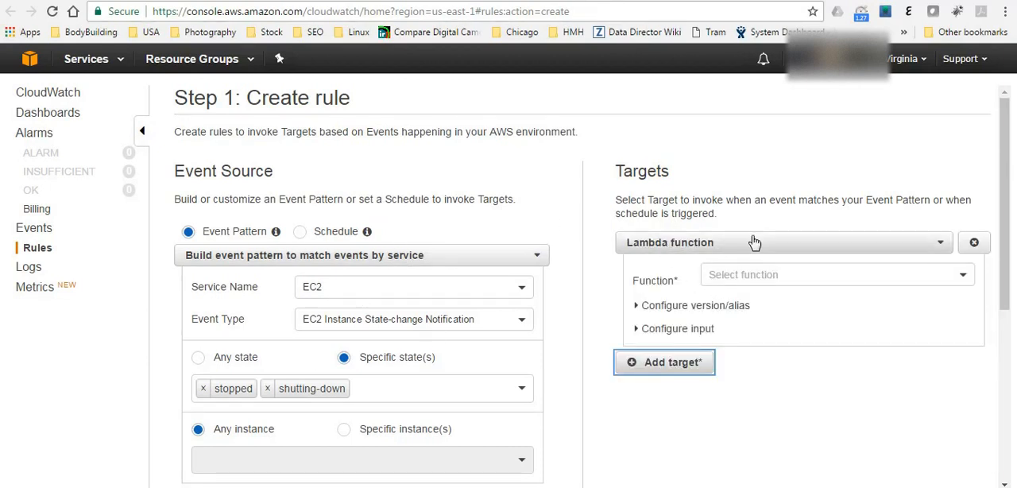
mouse_move(750, 246)
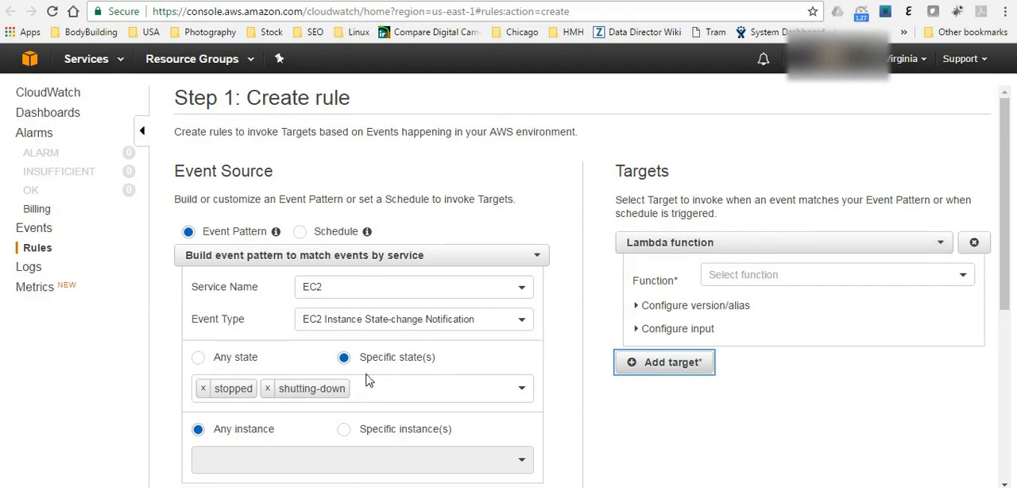
click(782, 242)
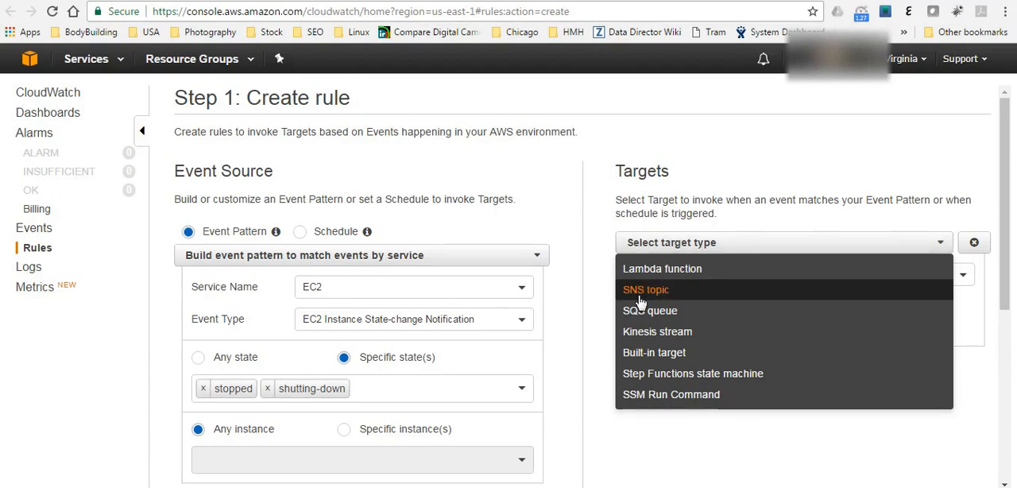
mouse_move(696, 310)
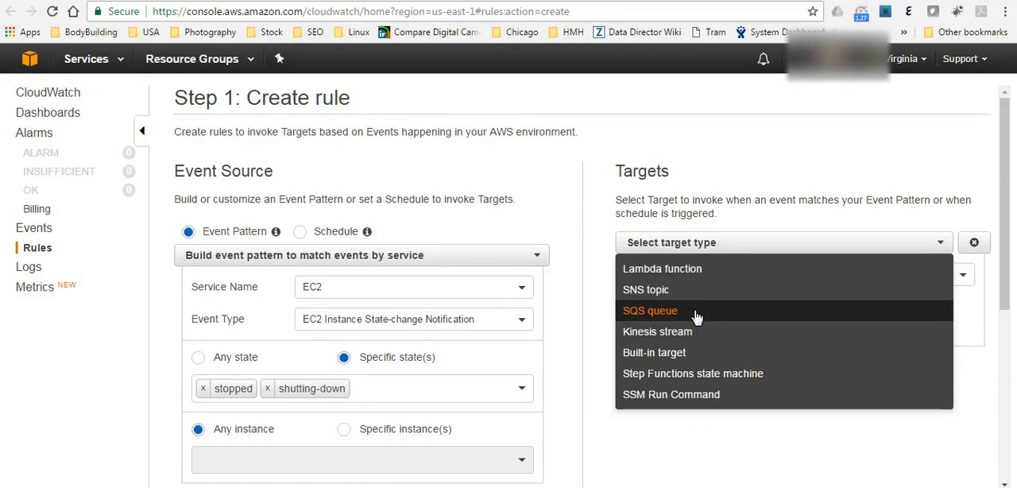
- Choose 'SNS topic' as the rule's target type
click(645, 289)
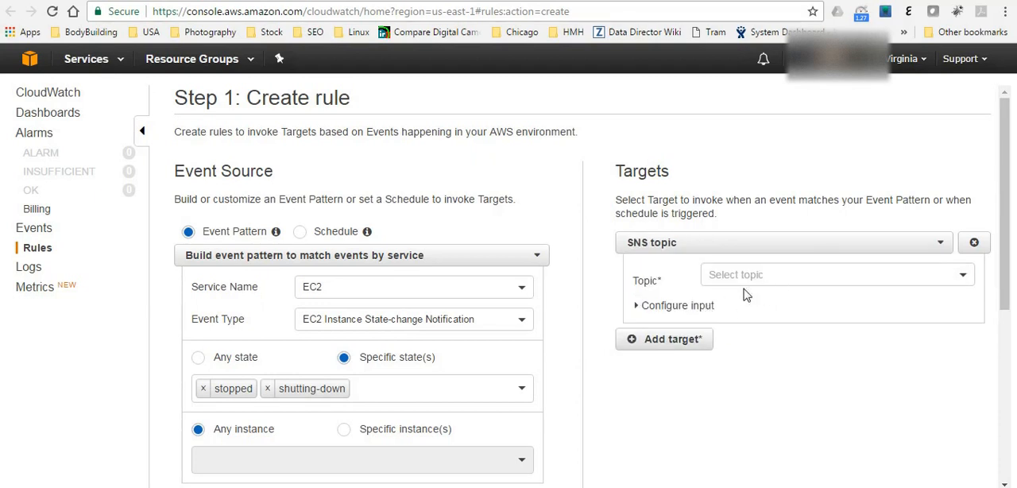
mouse_move(687, 242)
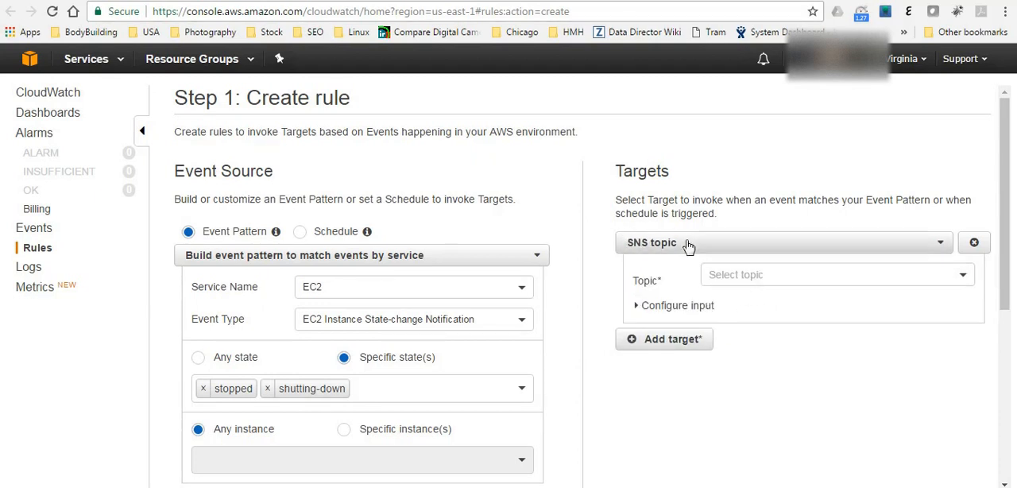
mouse_move(696, 248)
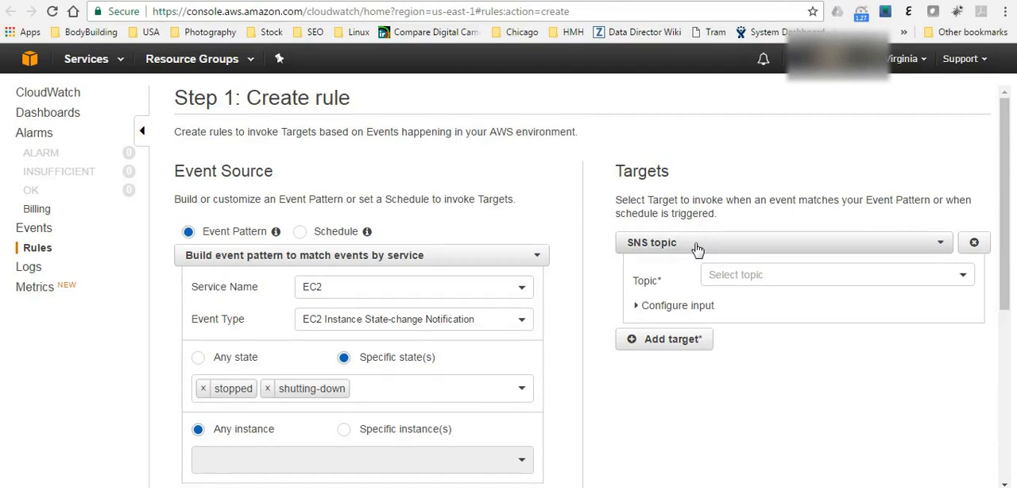
mouse_move(712, 296)
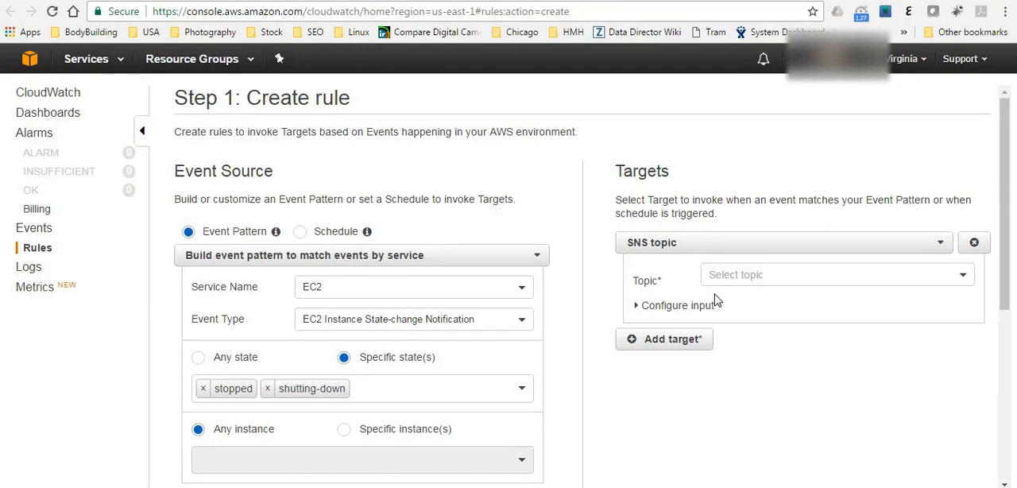
mouse_move(737, 328)
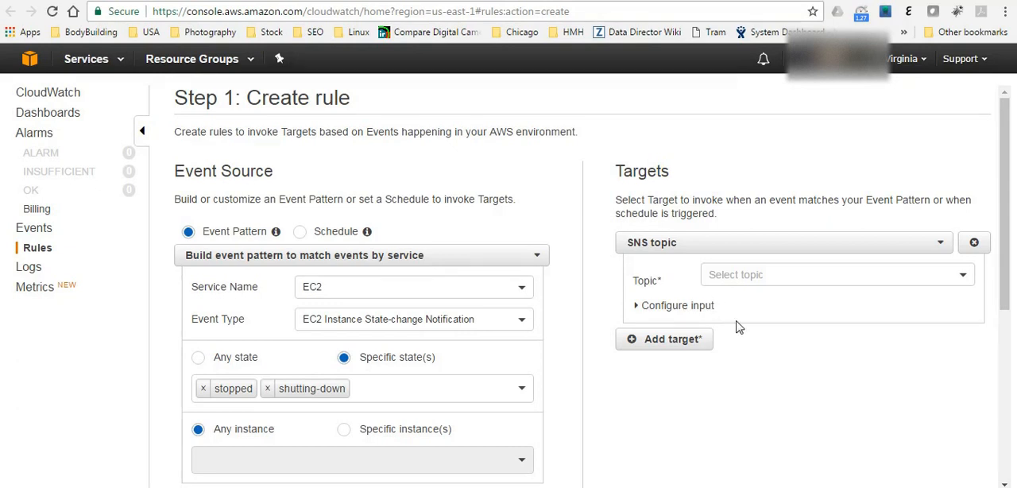